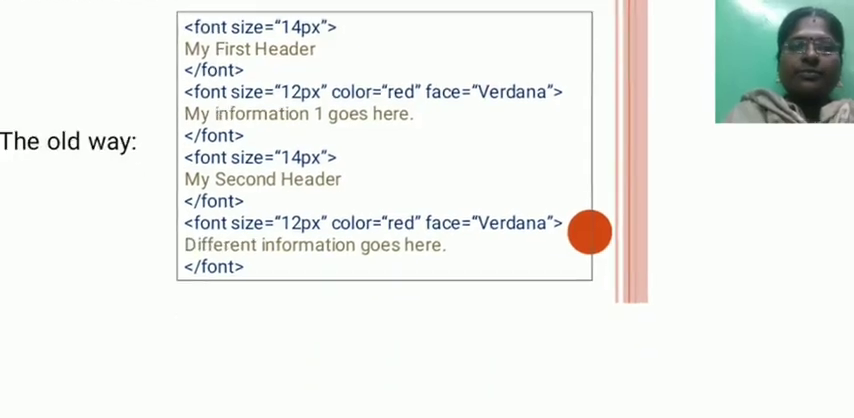
# Advance from the old font-tag example to the CSS definition locations slide (inline and internal styles)
pyautogui.press('right')
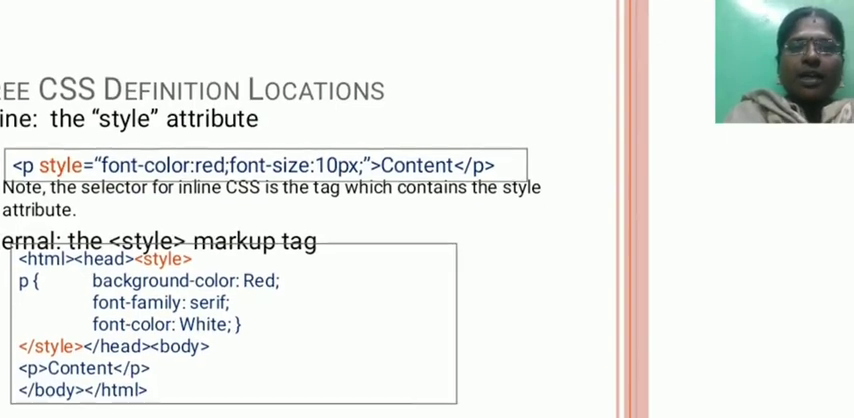
# Scroll to reveal the external .css stylesheet link example below the internal style example
pyautogui.scroll(-3)
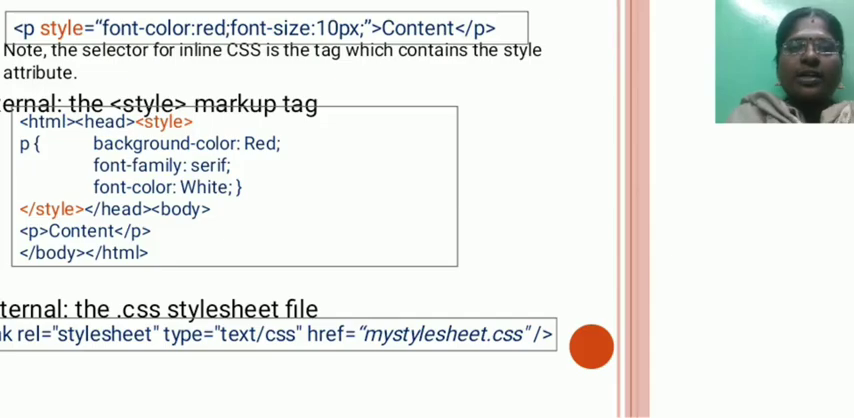
pyautogui.press('Right')
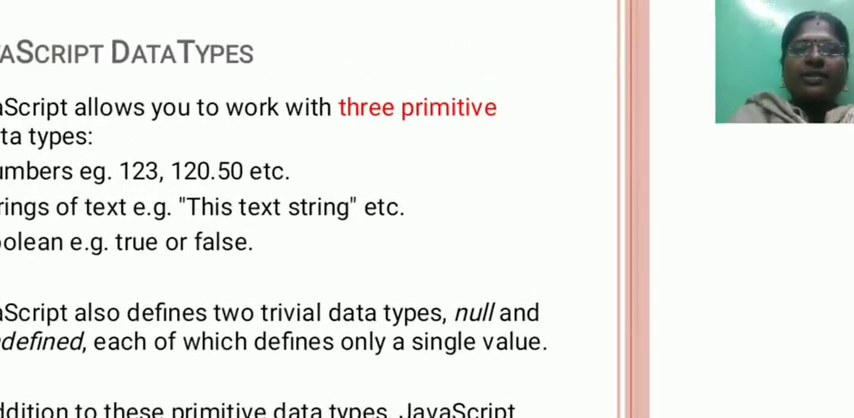
# Scroll to the JavaScript DataTypes slide listing numbers, strings and boolean
pyautogui.scroll(-3)
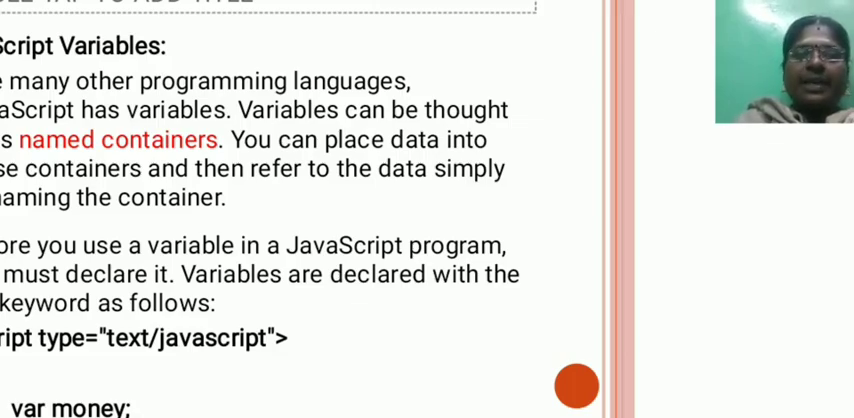
# Scroll through the JavaScript Variables slide (var keyword) down to the variable naming rules
pyautogui.scroll(-3)
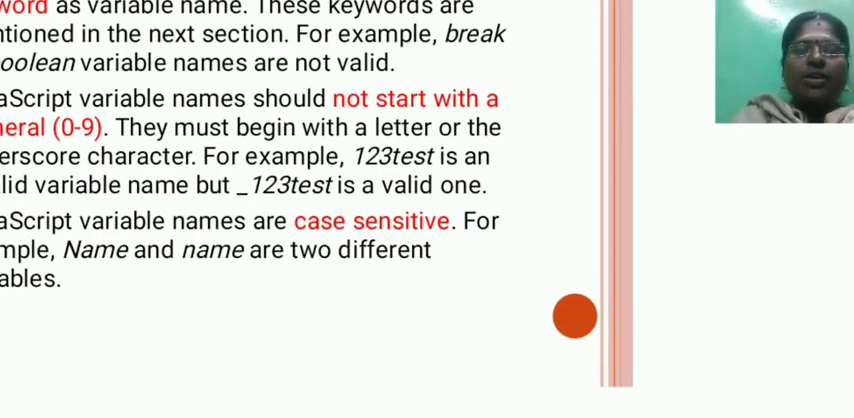
pyautogui.scroll(-3)
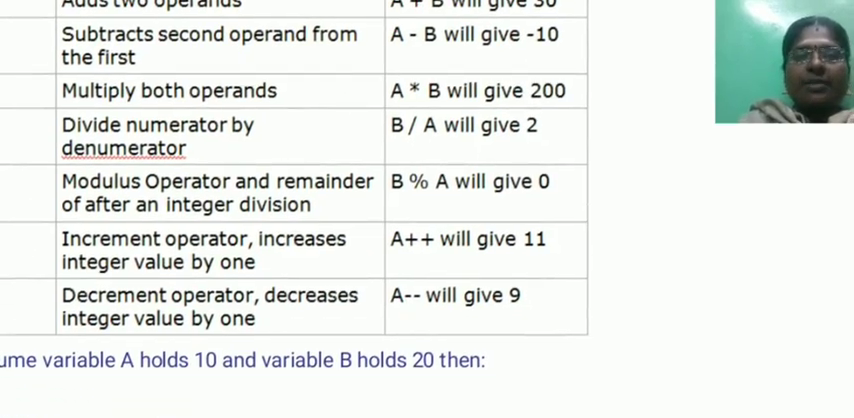
# Scroll past the arithmetic and comparison operator tables to the logical OR and NOT rows
pyautogui.scroll(-3)
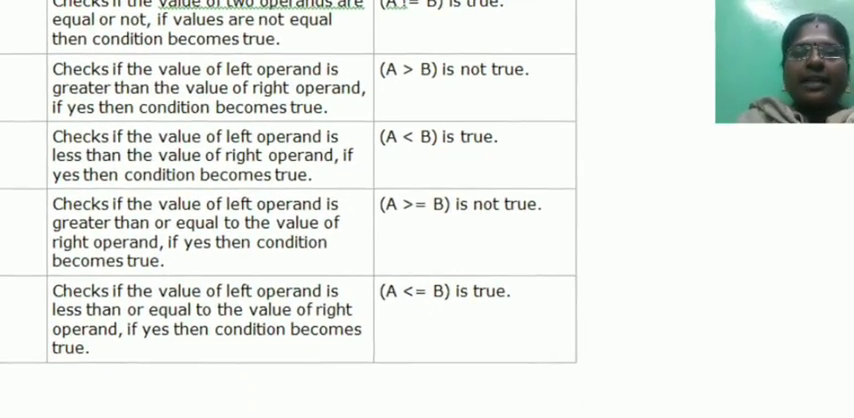
pyautogui.scroll(-3)
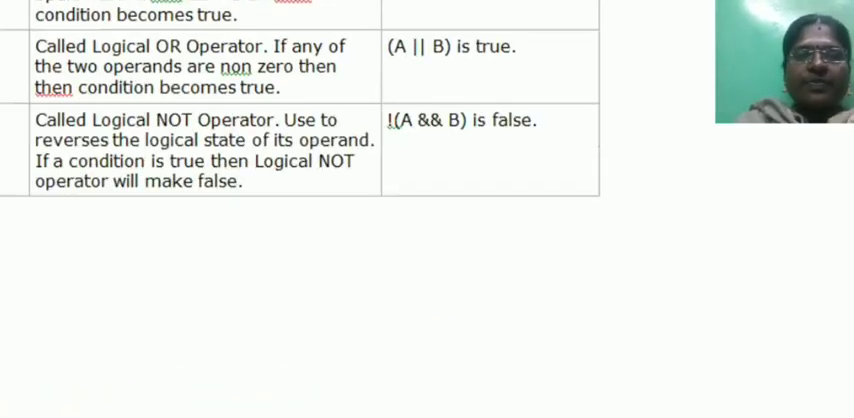